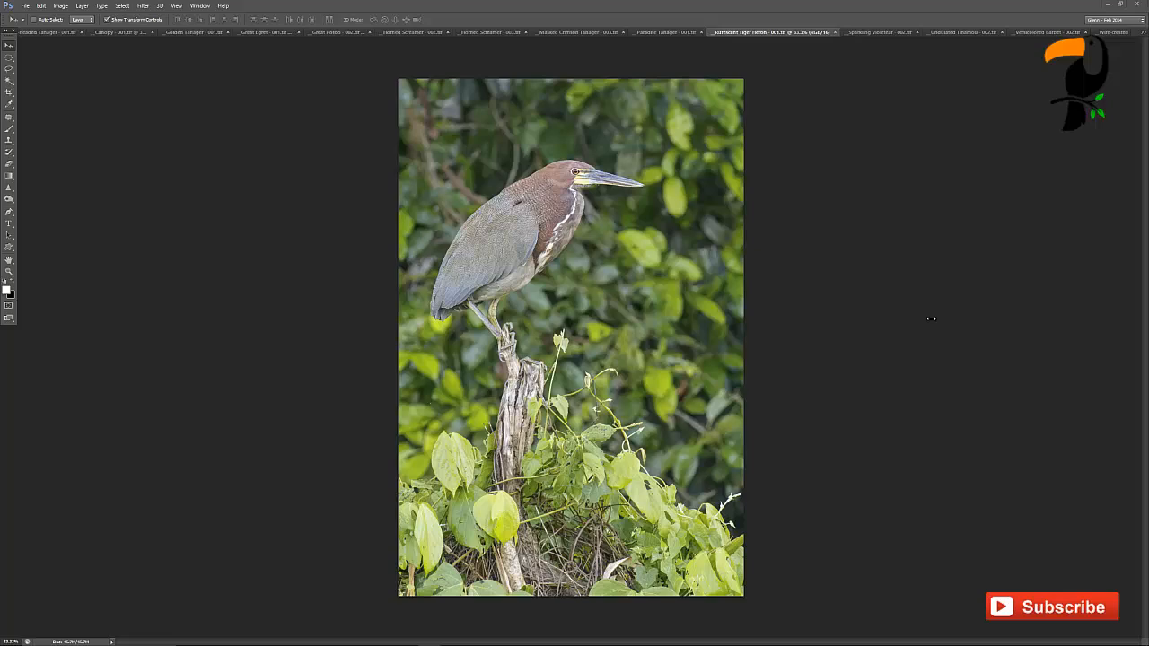
mouse_move(848, 298)
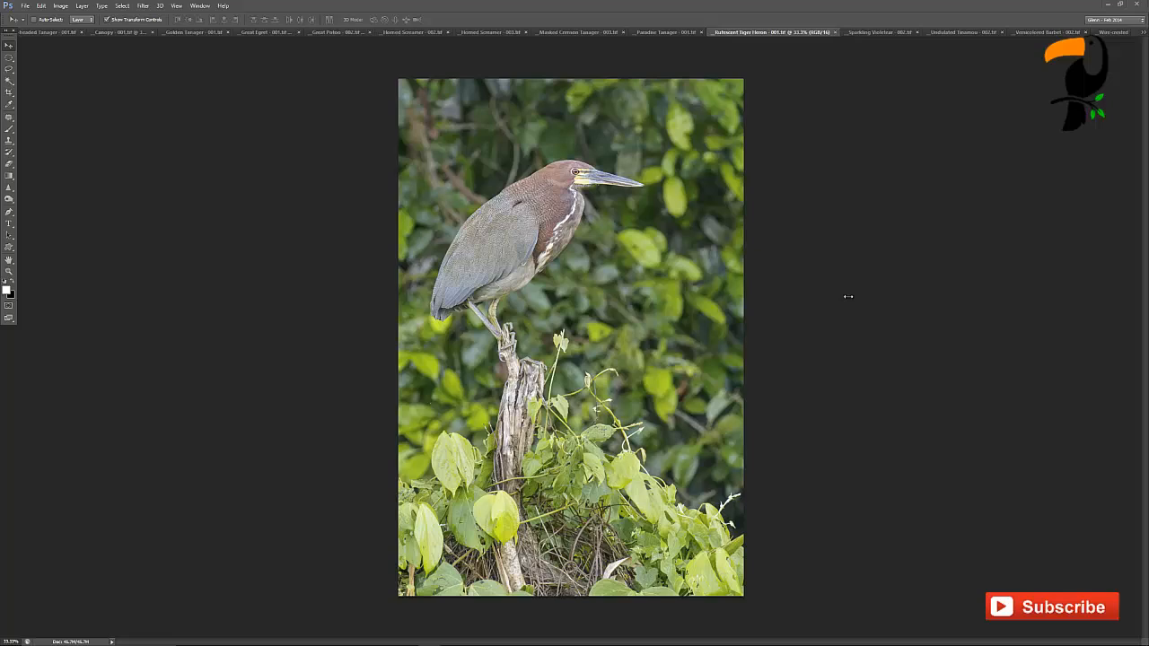
mouse_move(599, 269)
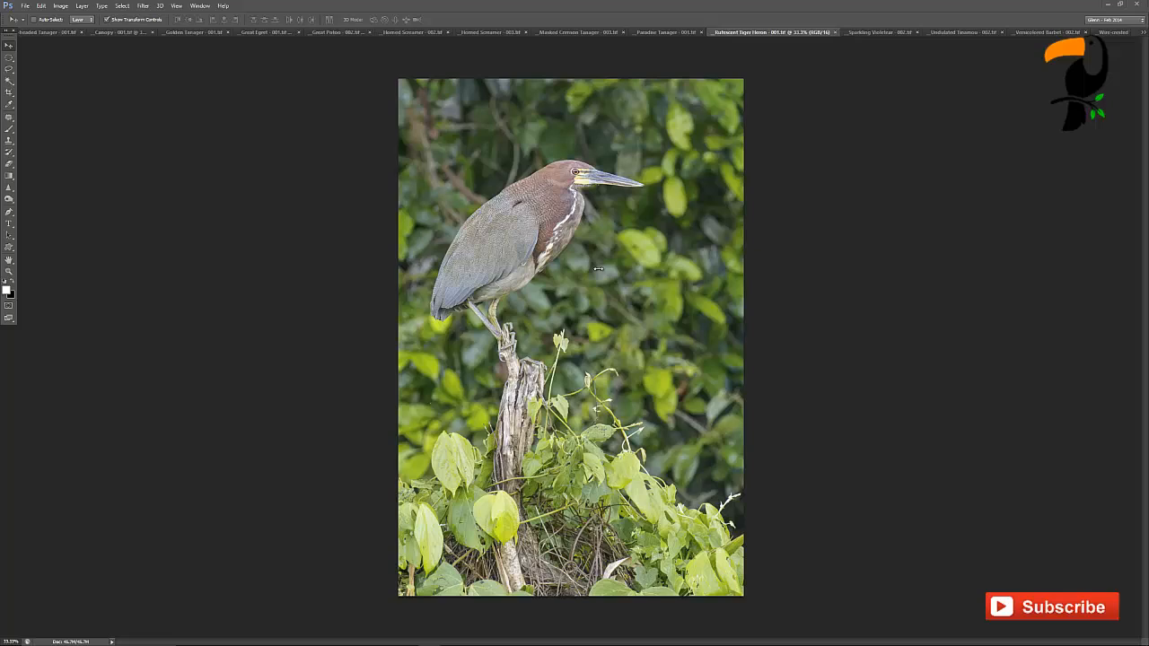
mouse_move(681, 333)
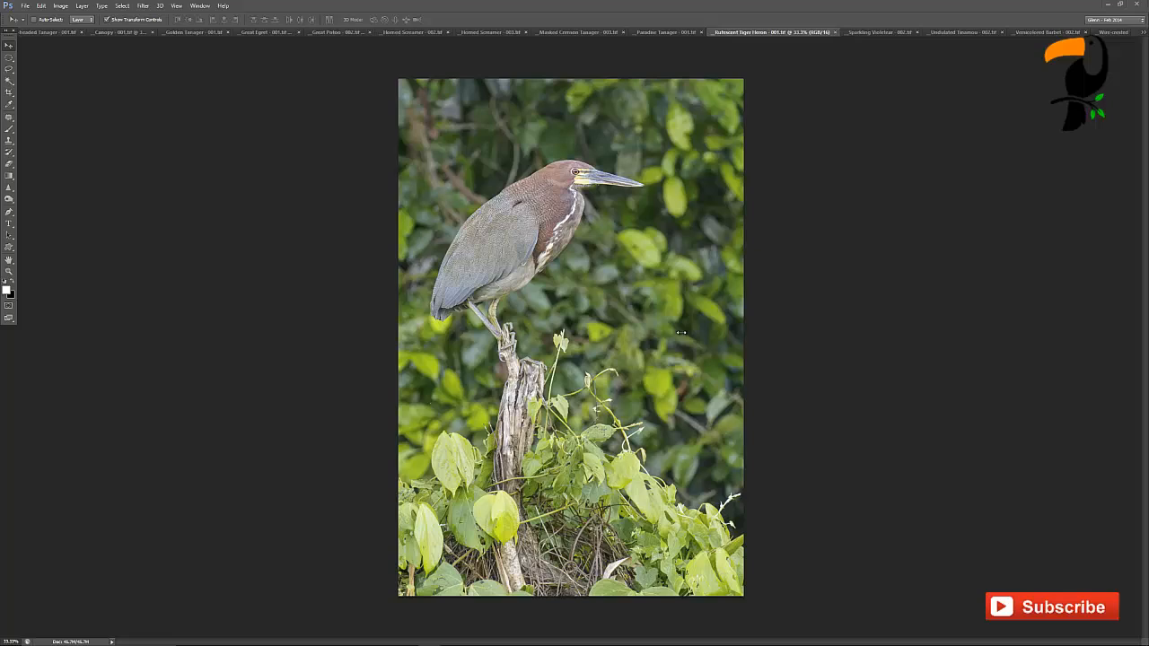
mouse_move(458, 280)
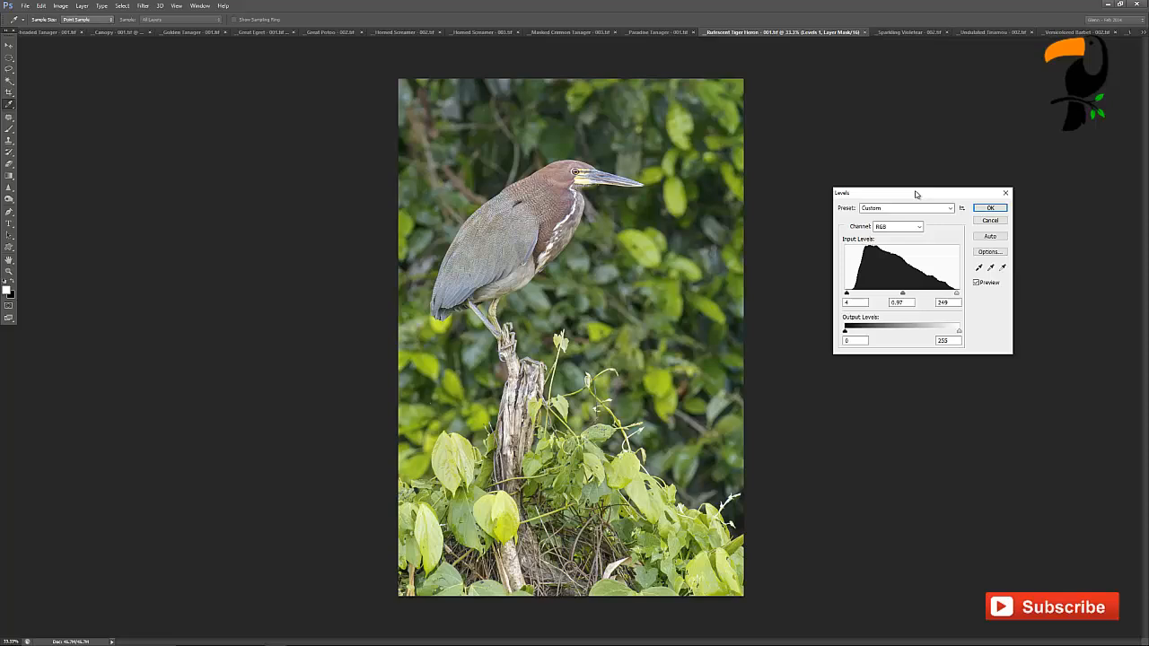
- Move the Levels dialog aside so the heron photo and histogram are both visible
left_click_drag(916, 194, 862, 151)
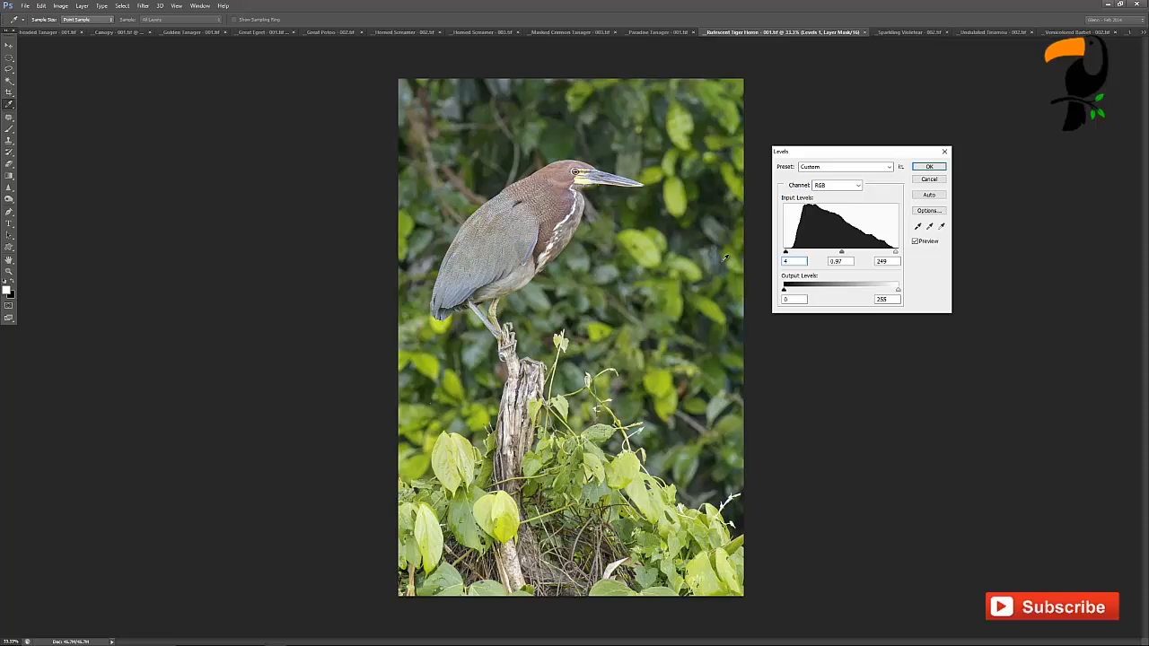
- Shift the black and midtone Input Levels sliders right to deepen shadows and contrast
left_click(794, 262)
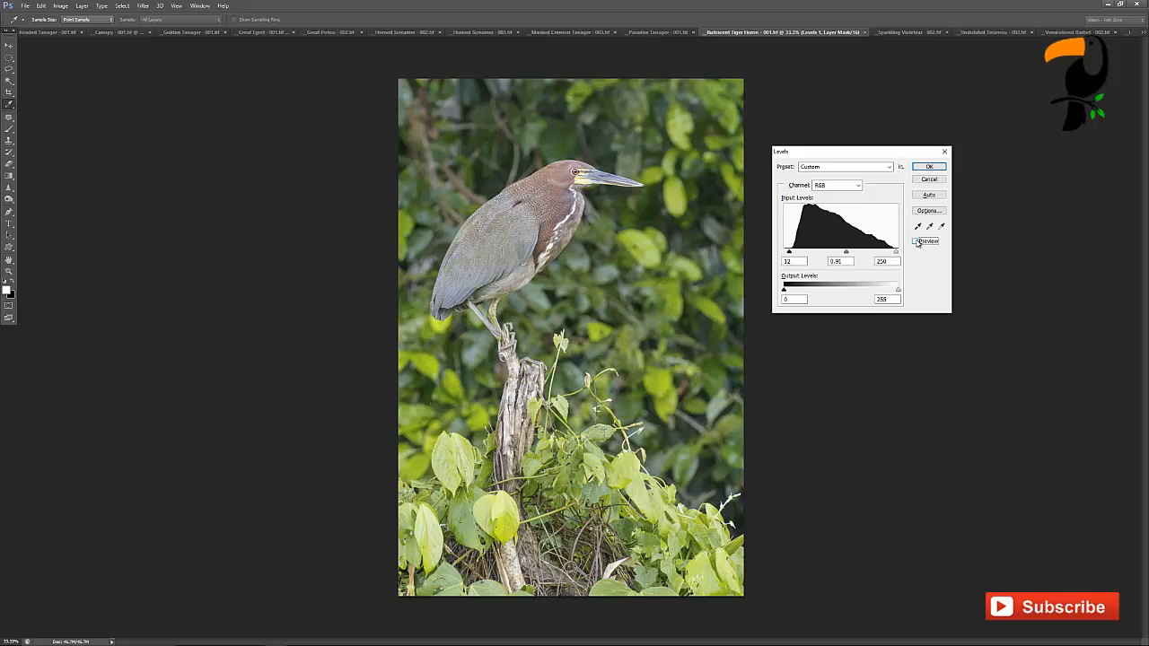
left_click(916, 241)
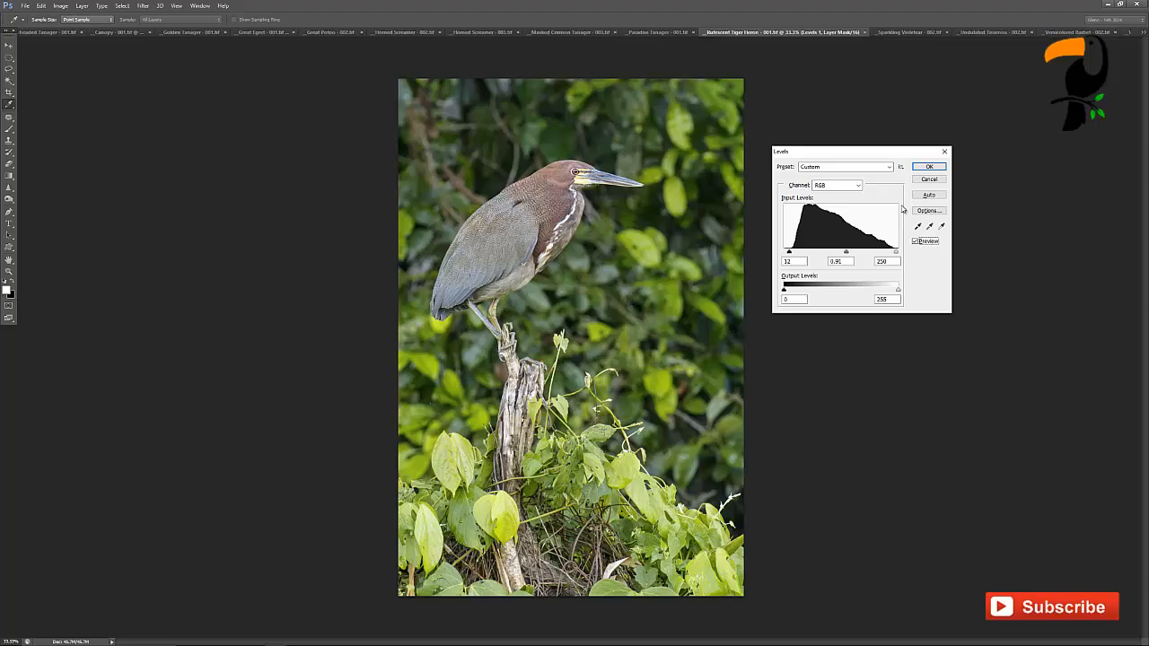